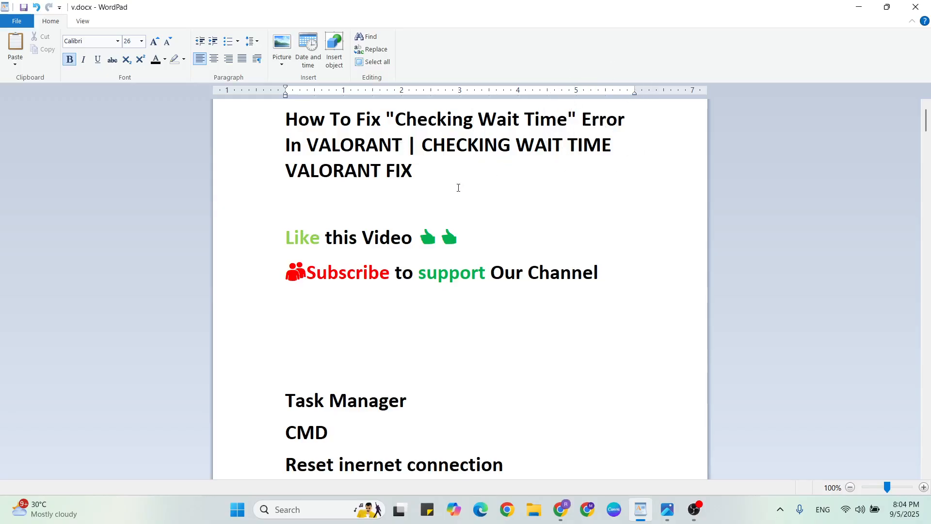
# Minimize the WordPad document of Valorant fixes to reveal the desktop
pyautogui.click(472, 119)
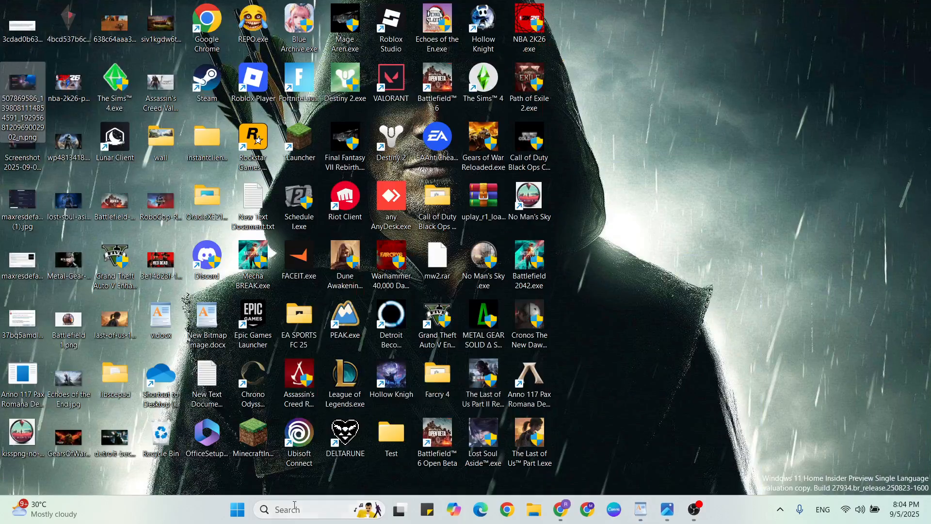
# Open Task Manager, end the Riot Client process, and close Task Manager
pyautogui.write('task Manager')
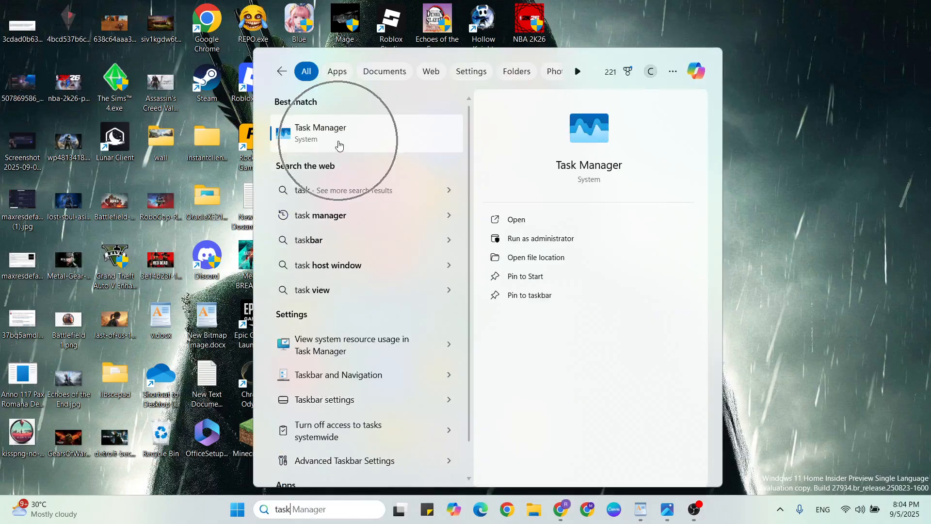
pyautogui.click(320, 132)
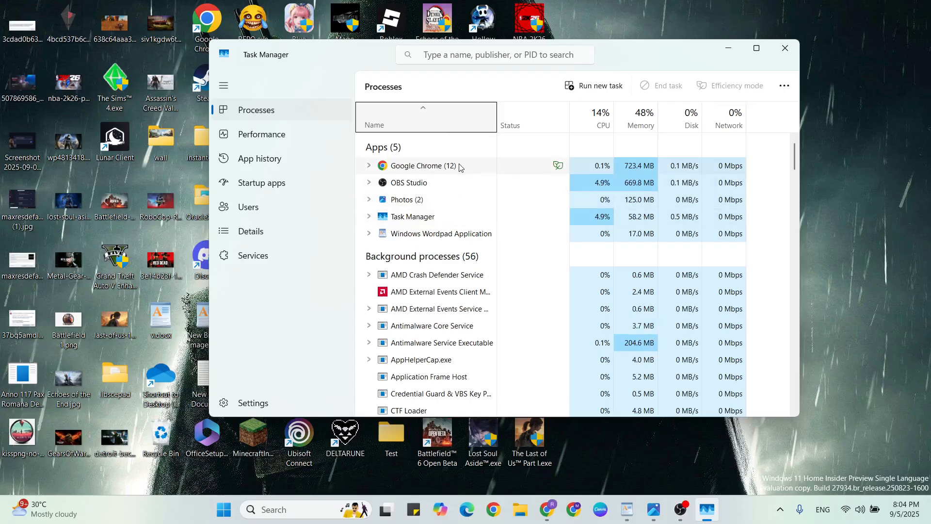
pyautogui.scroll(-3)
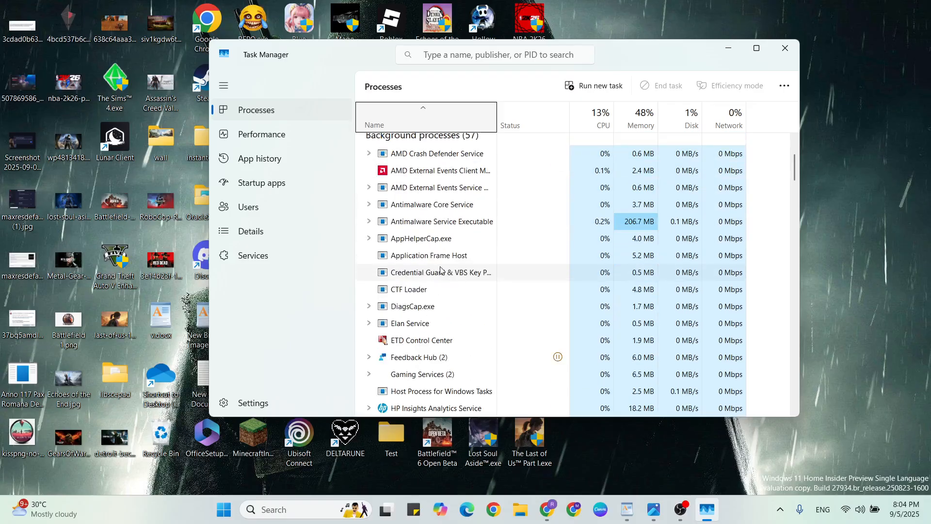
pyautogui.scroll(-3)
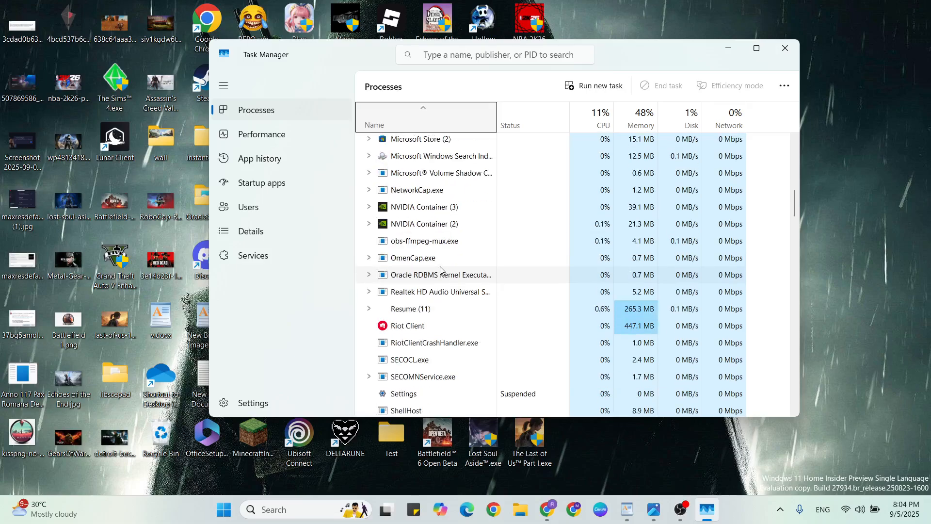
pyautogui.click(408, 326)
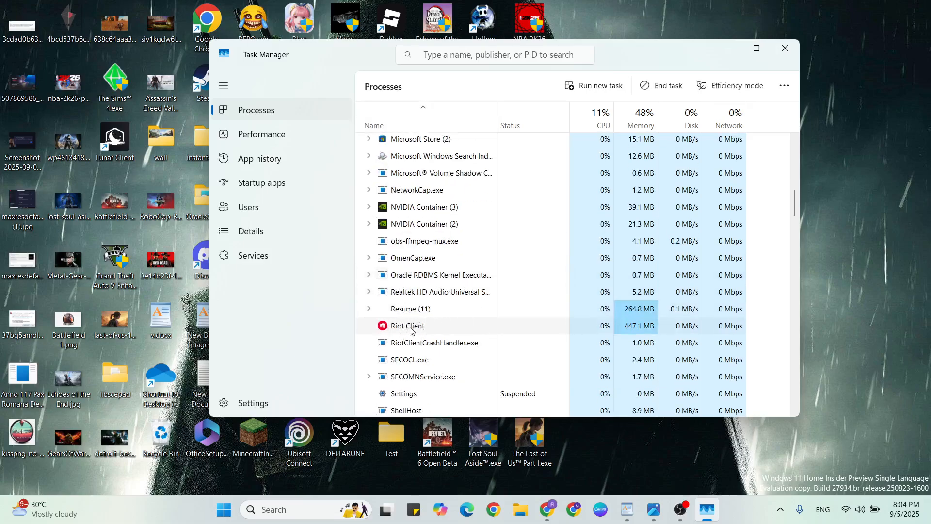
pyautogui.rightClick(407, 326)
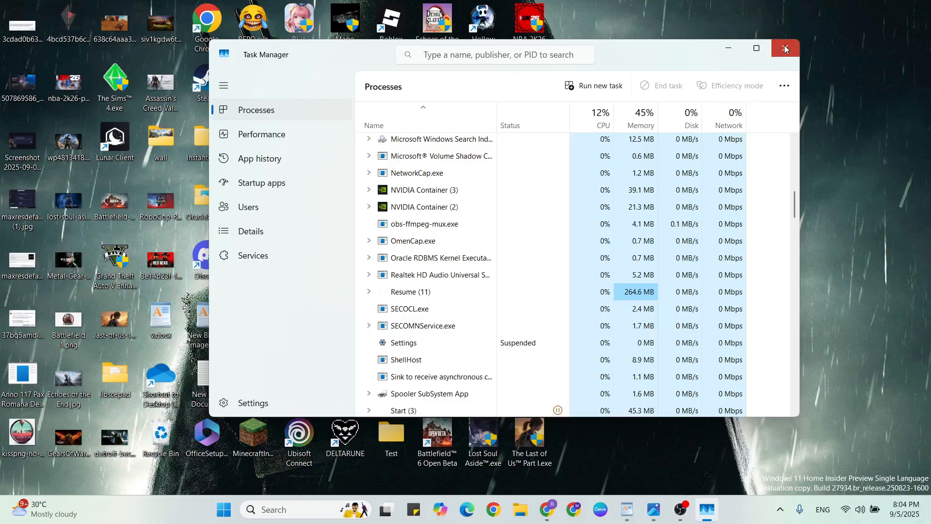
pyautogui.click(785, 48)
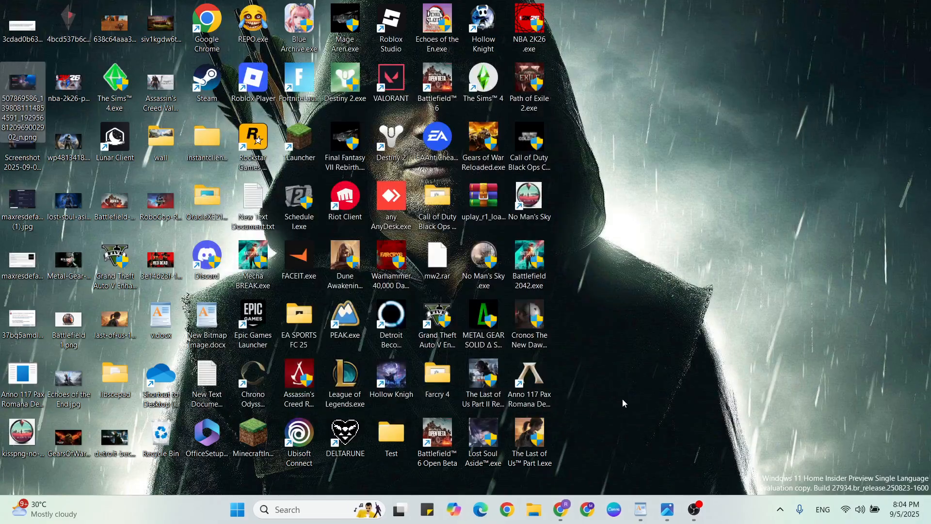
# In an administrator Command Prompt, run ipconfig /flushdns and ipconfig /release
pyautogui.click(639, 509)
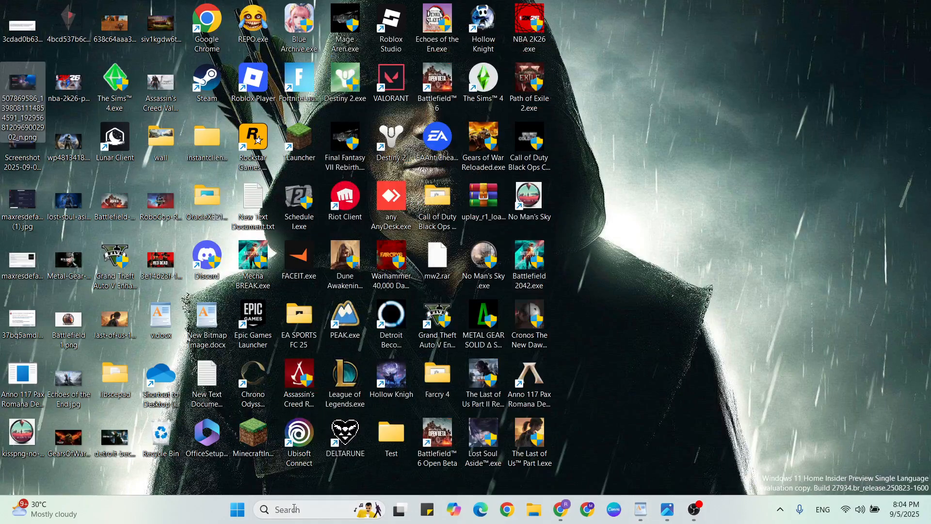
pyautogui.write('cmd')
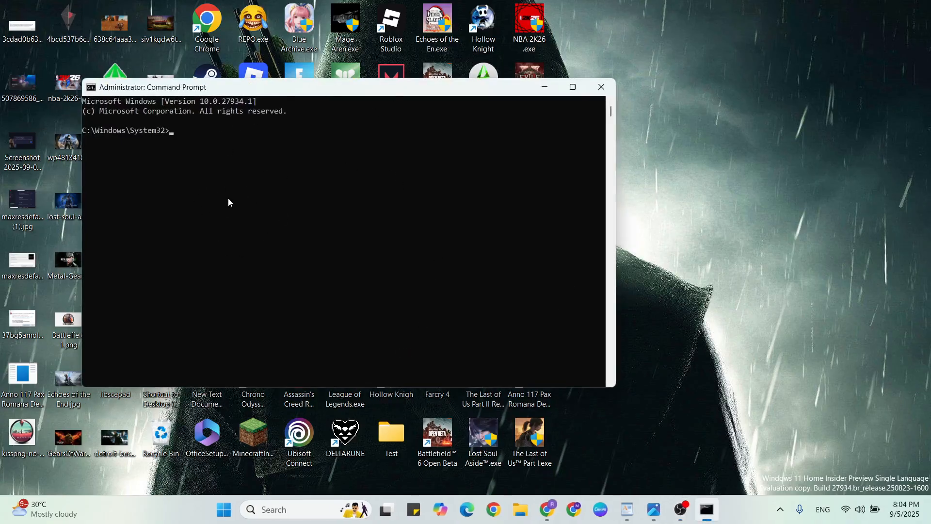
pyautogui.write('ipconfig /flushdns')
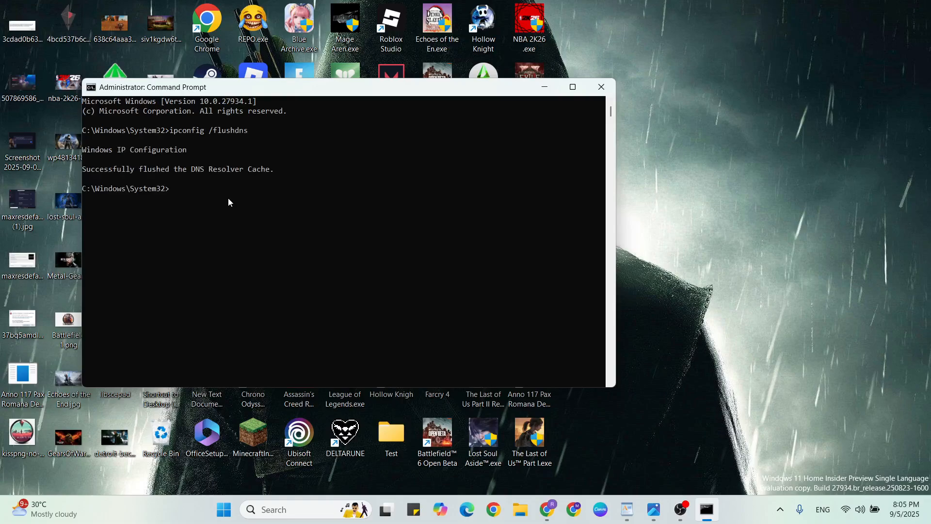
pyautogui.write('ip')
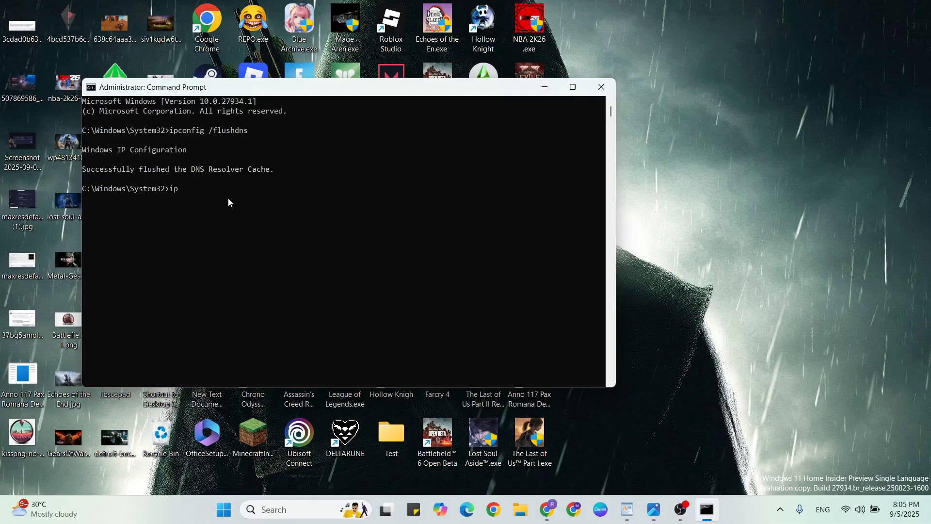
pyautogui.write('config')
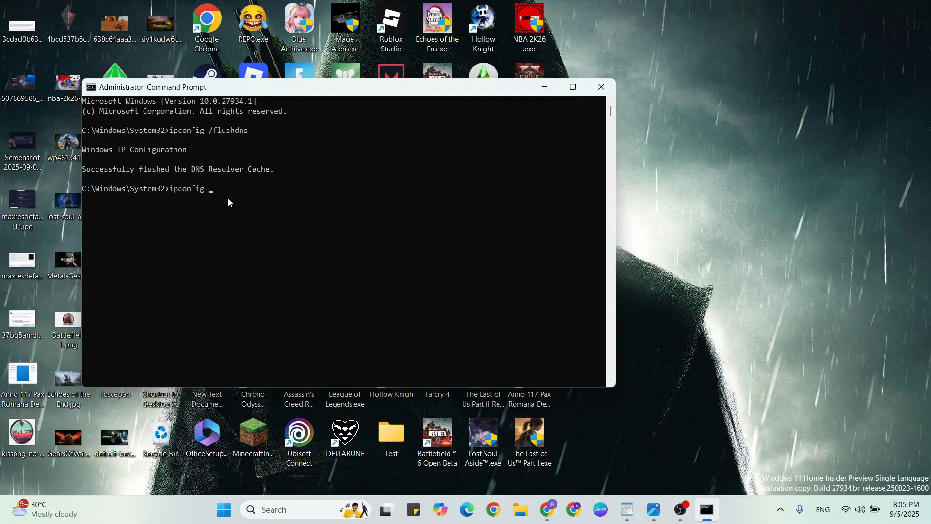
pyautogui.write('/release')
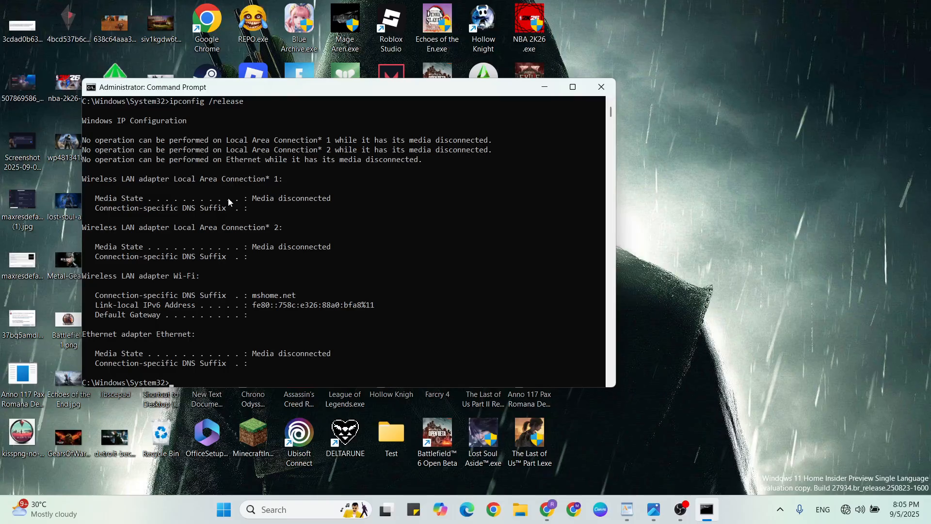
# Run netsh winsock reset, then close the console with exit
pyautogui.write('netsh')
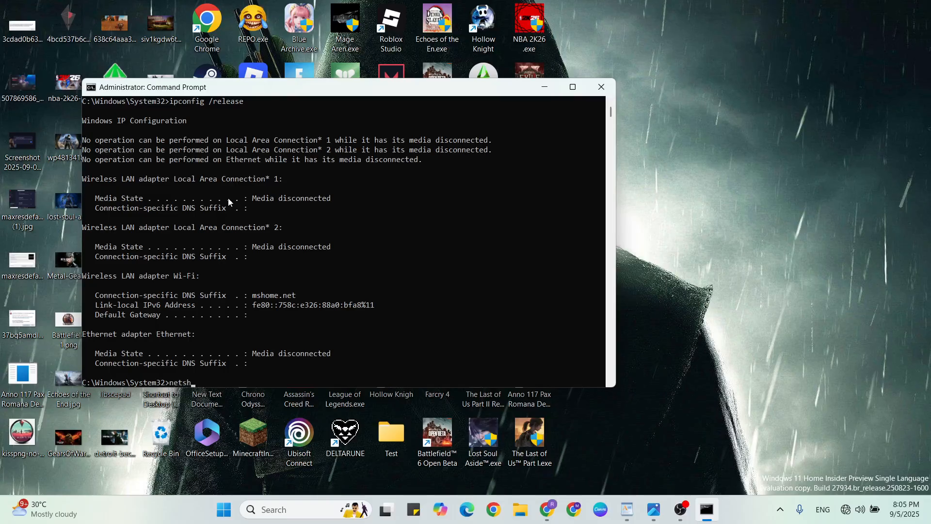
pyautogui.write('win')
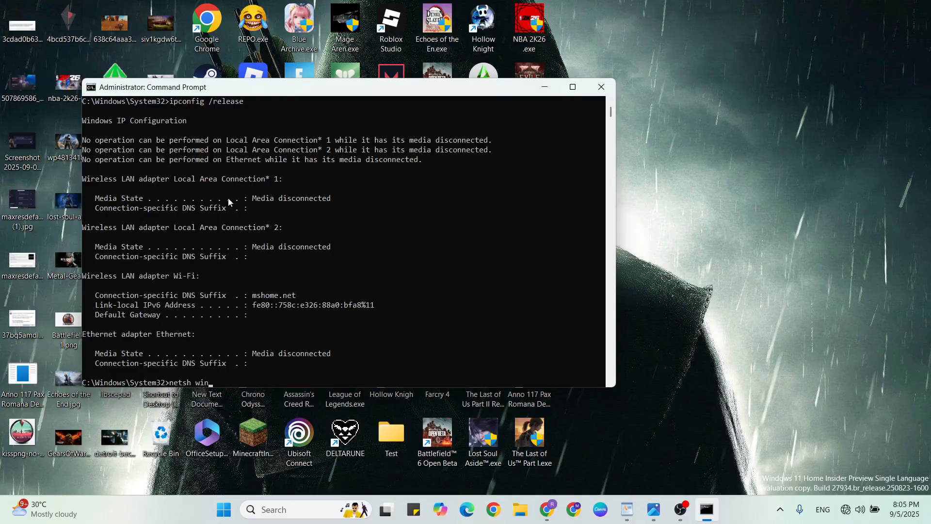
pyautogui.write('sock')
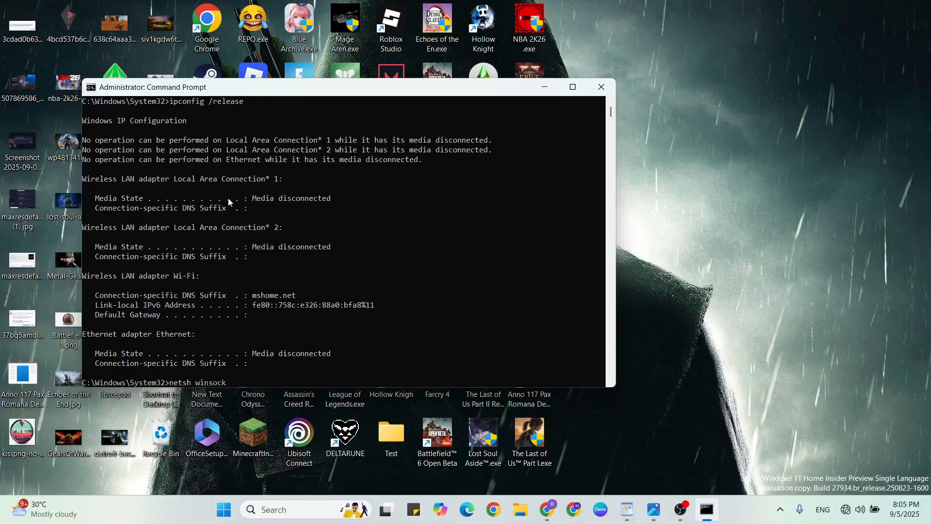
pyautogui.write('reset')
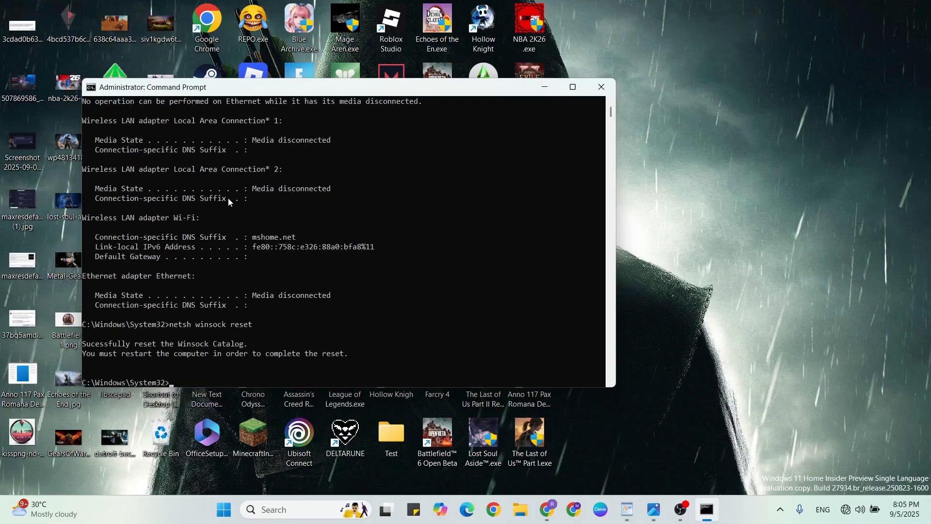
pyautogui.write('exit')
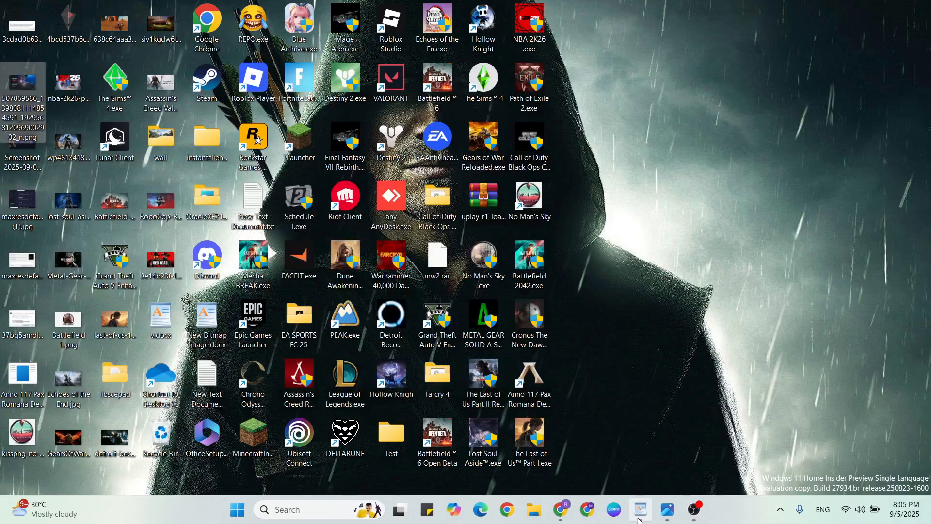
# Scroll the WordPad fix list to the remaining steps and open Windows search
pyautogui.click(640, 509)
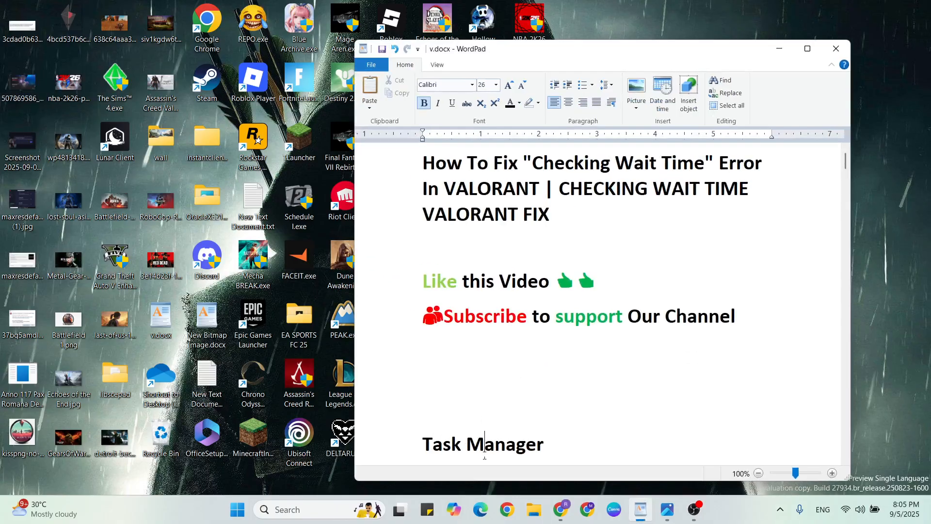
pyautogui.scroll(-3)
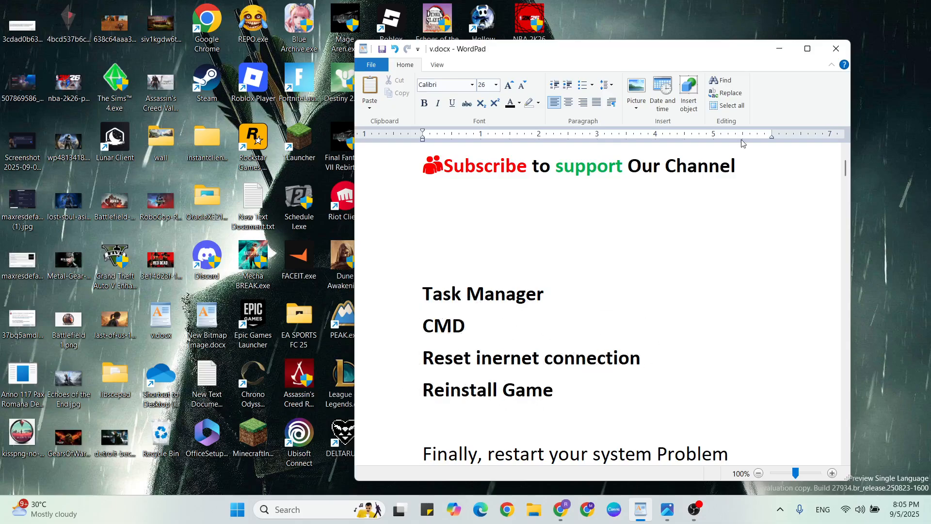
pyautogui.click(806, 49)
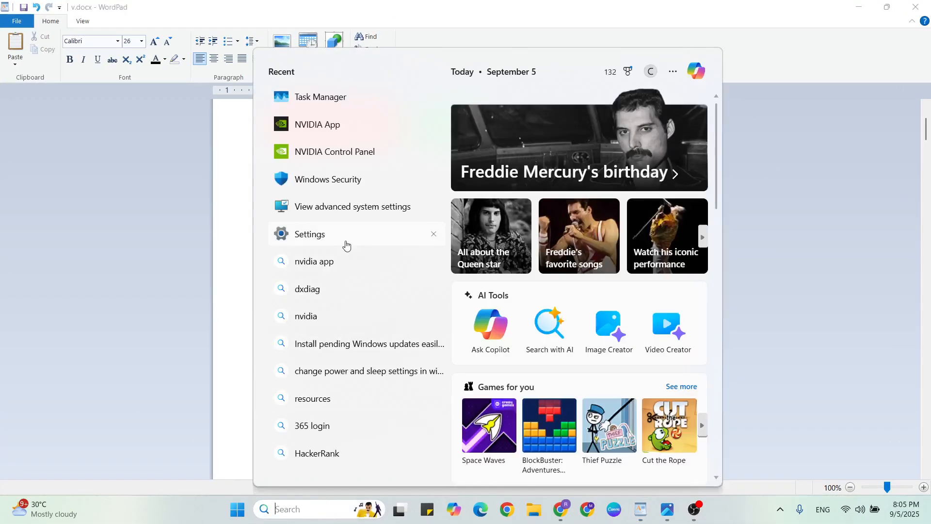
# Go to Settings > Network & internet > Advanced network settings and start Network reset
pyautogui.click(309, 233)
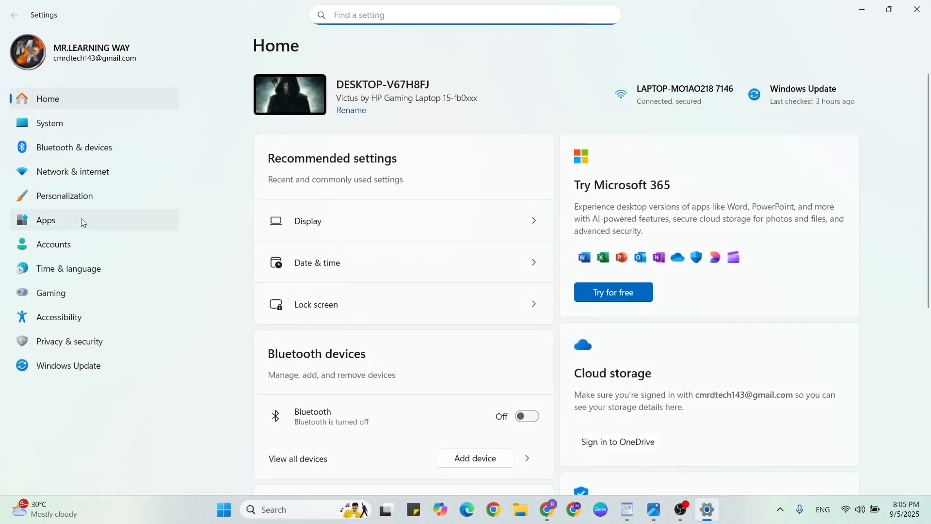
pyautogui.click(72, 172)
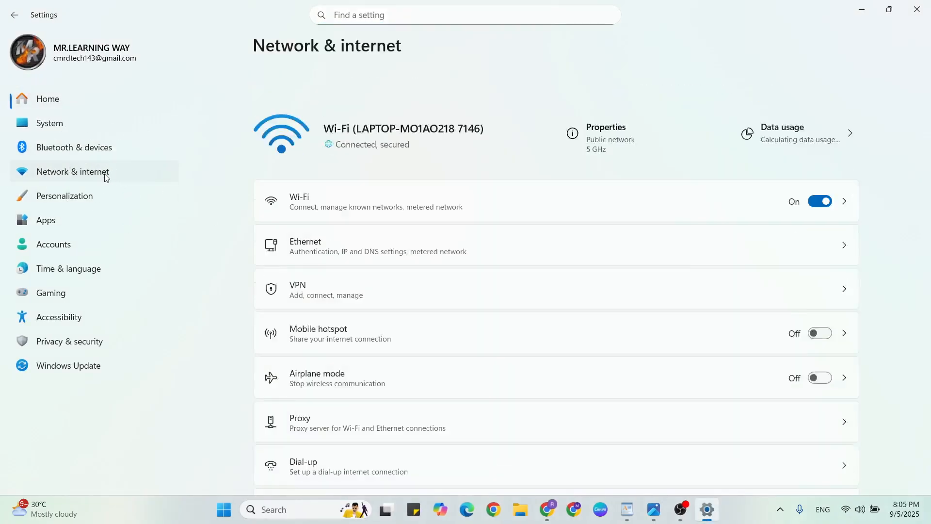
pyautogui.scroll(-3)
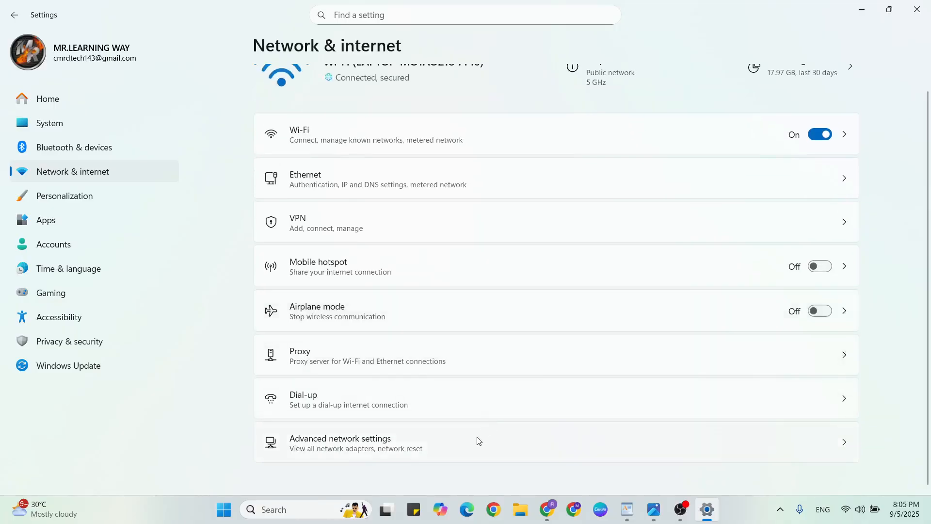
pyautogui.click(340, 442)
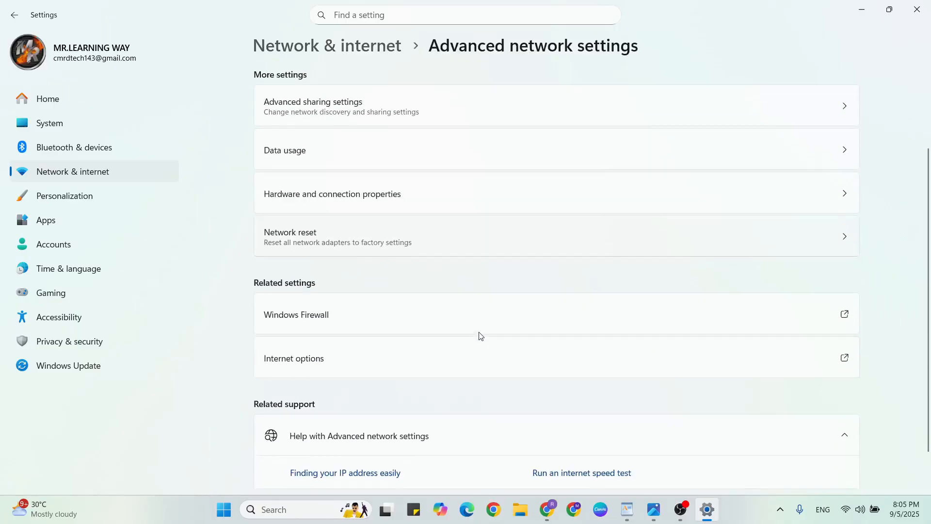
pyautogui.scroll(-3)
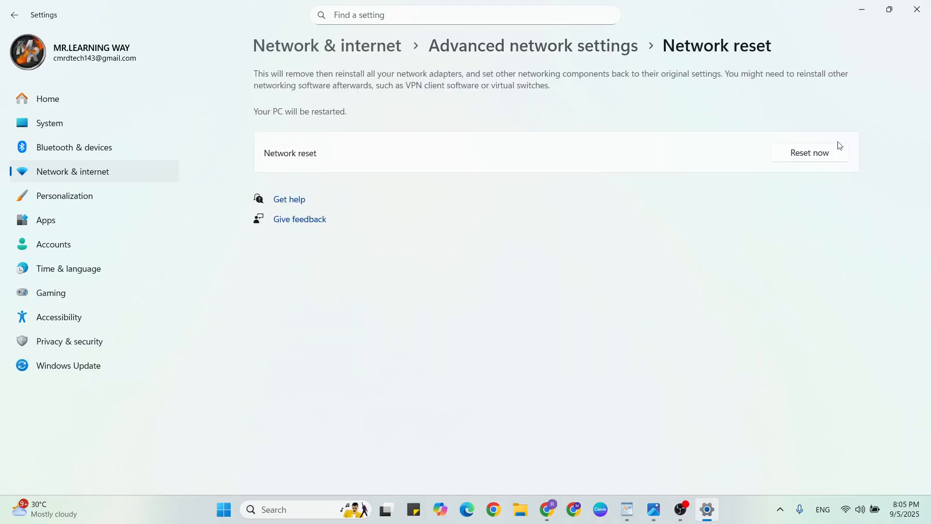
pyautogui.click(809, 153)
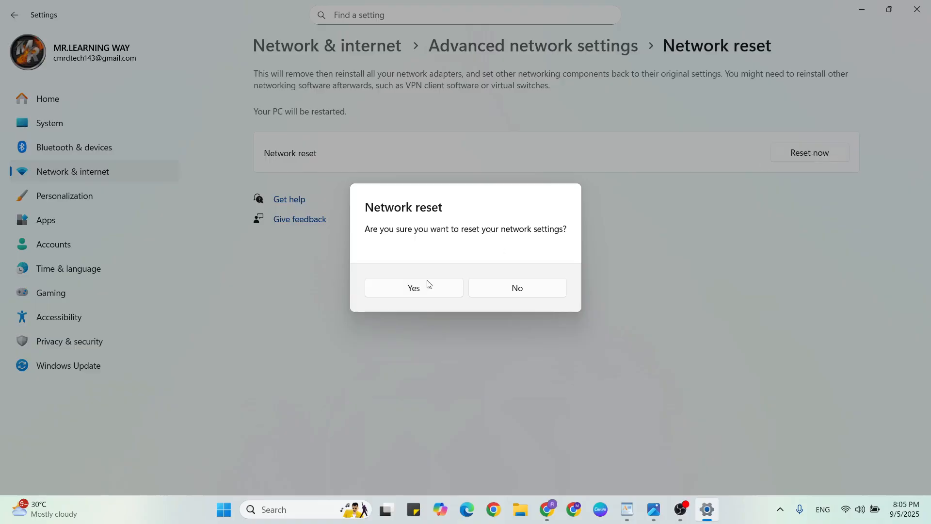
pyautogui.moveTo(516, 288)
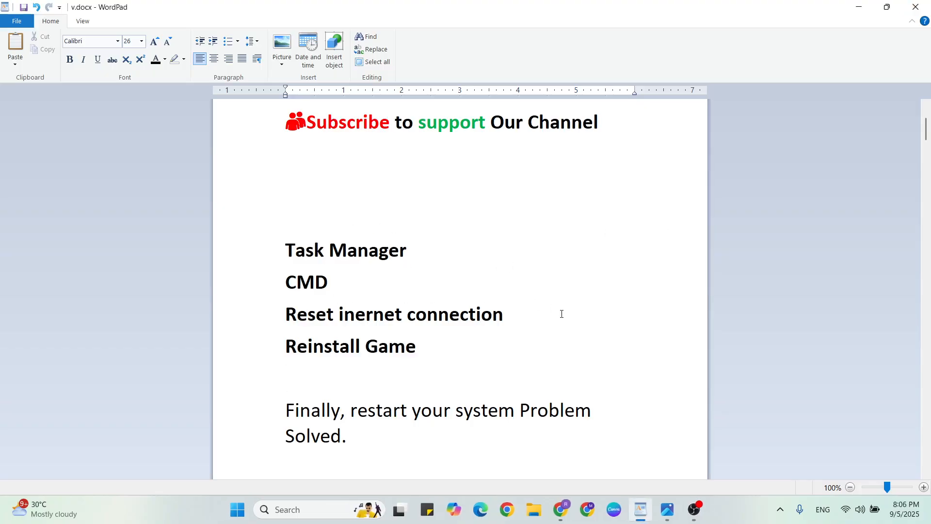
# Revisit the 'Reinstall Game' item in WordPad and open Windows search
pyautogui.click(287, 378)
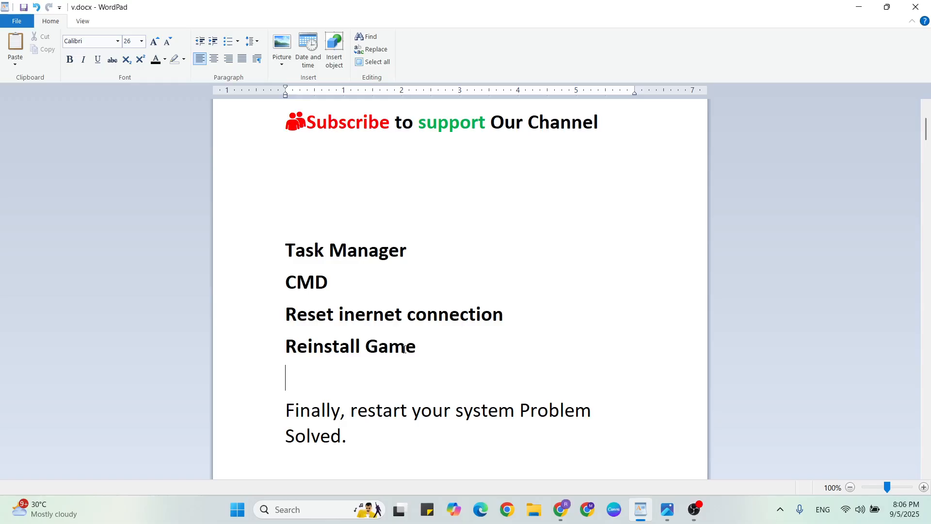
pyautogui.click(345, 347)
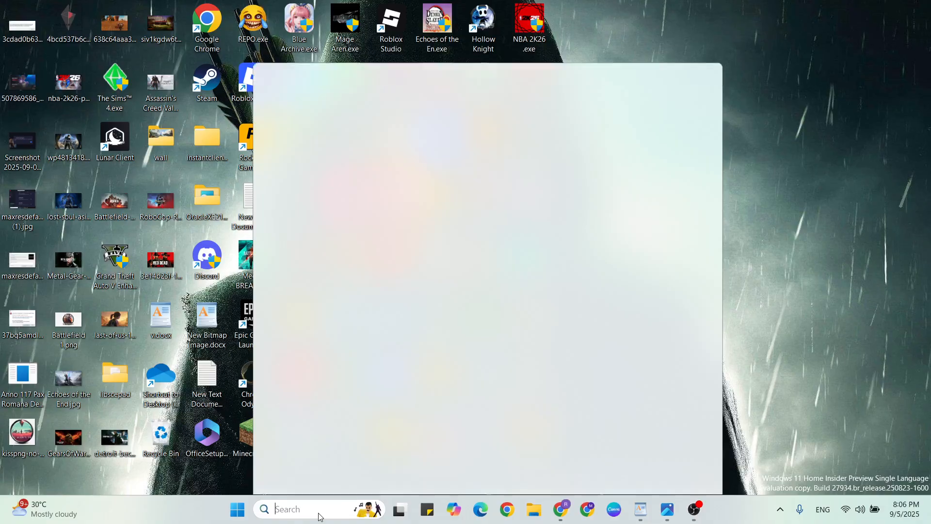
# In Settings' Installed apps, filter for 'valorant' and open VALORANT's uninstall menu
pyautogui.write('settings')
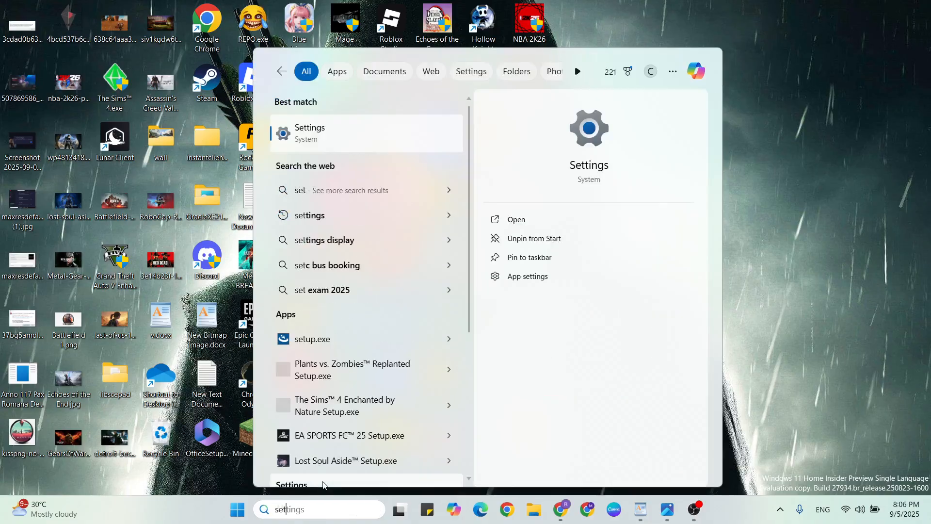
pyautogui.click(309, 132)
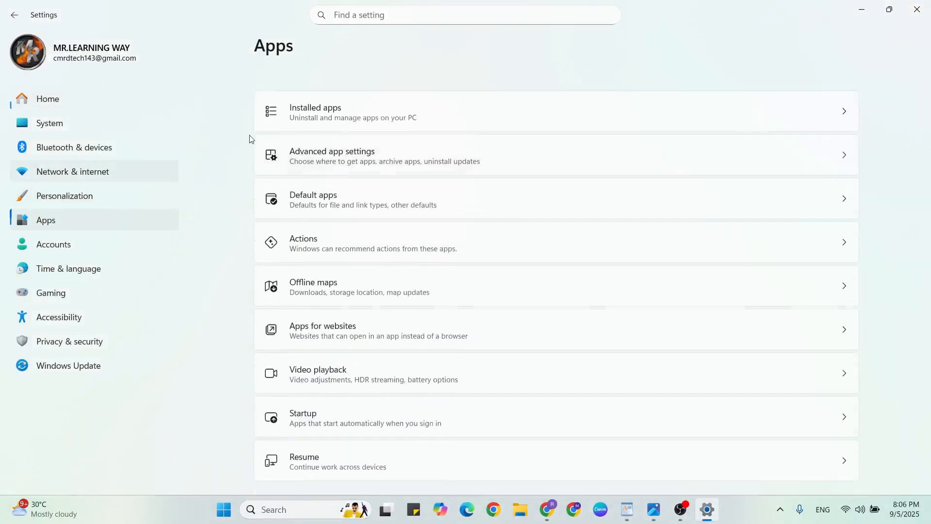
pyautogui.click(315, 112)
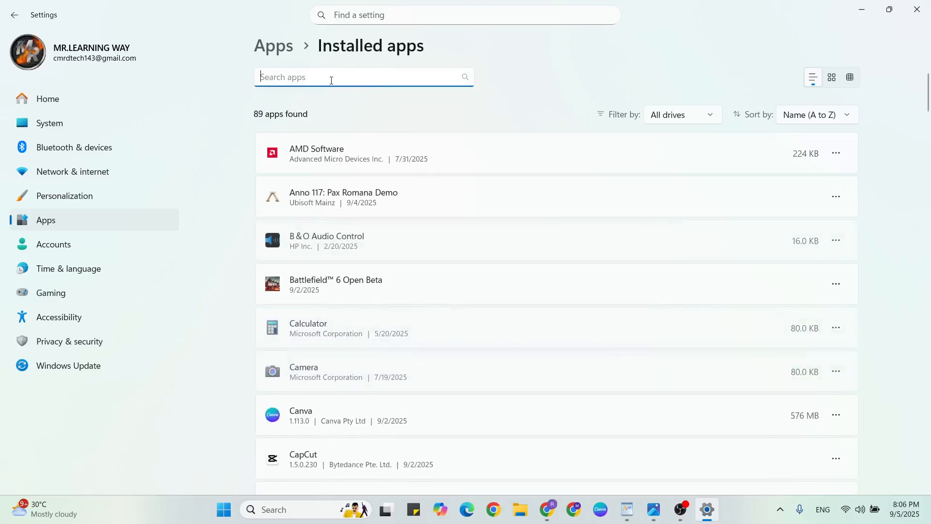
pyautogui.write('valo')
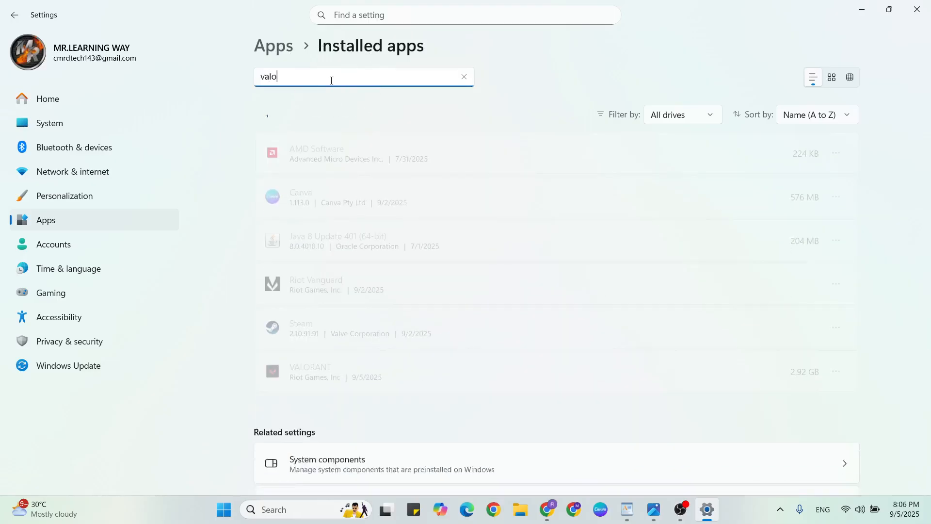
pyautogui.write('rant')
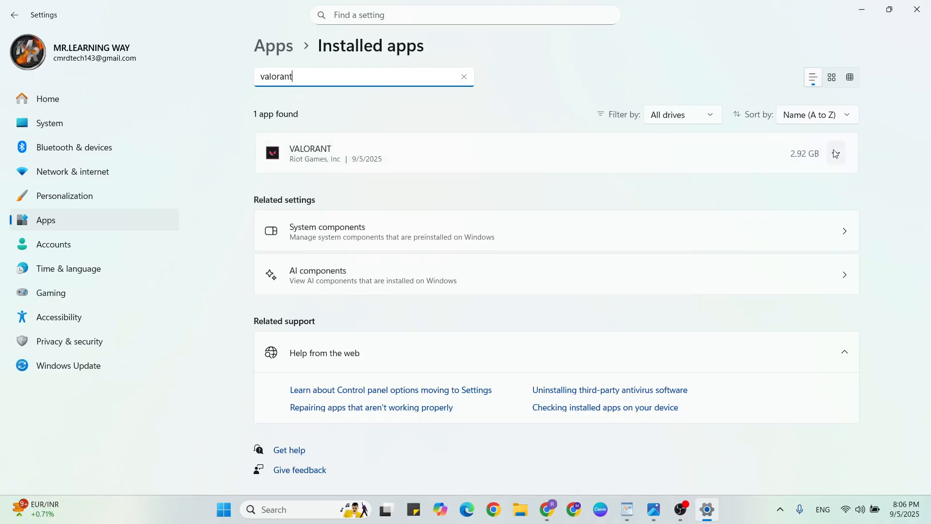
pyautogui.click(835, 153)
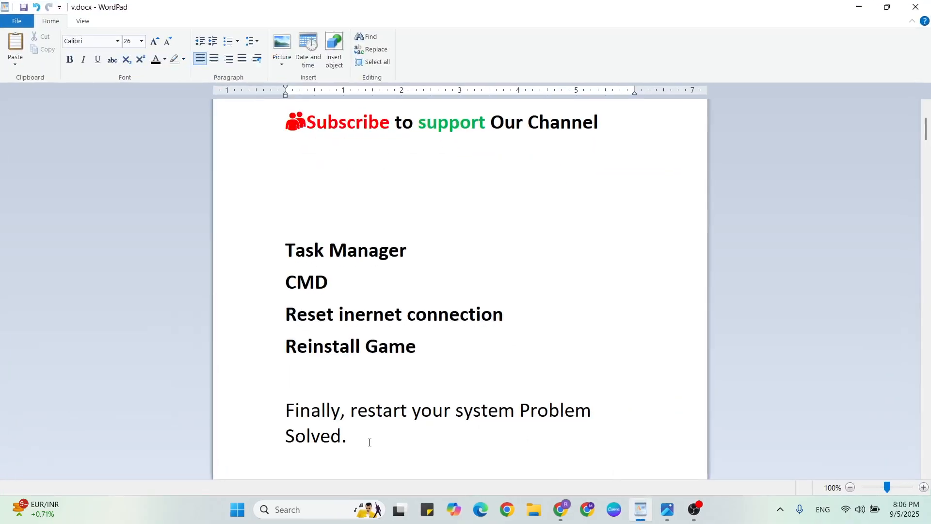
pyautogui.scroll(-3)
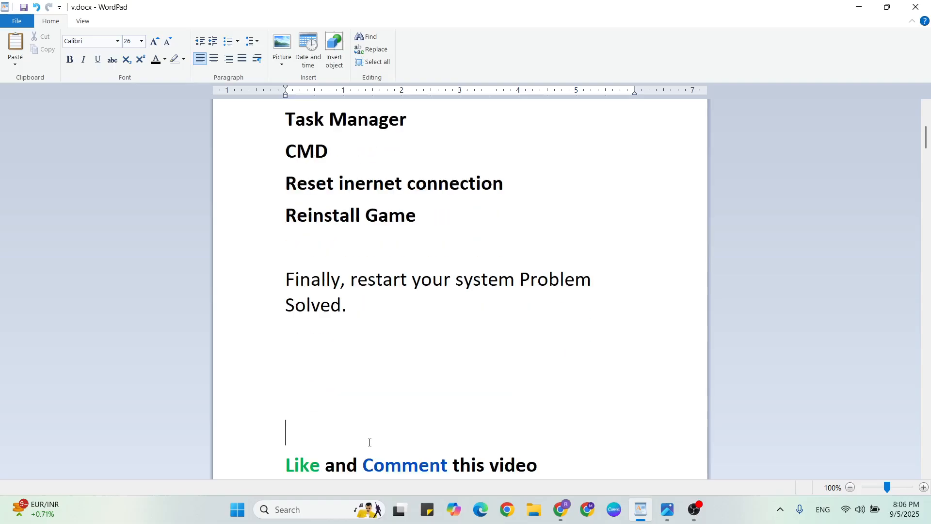